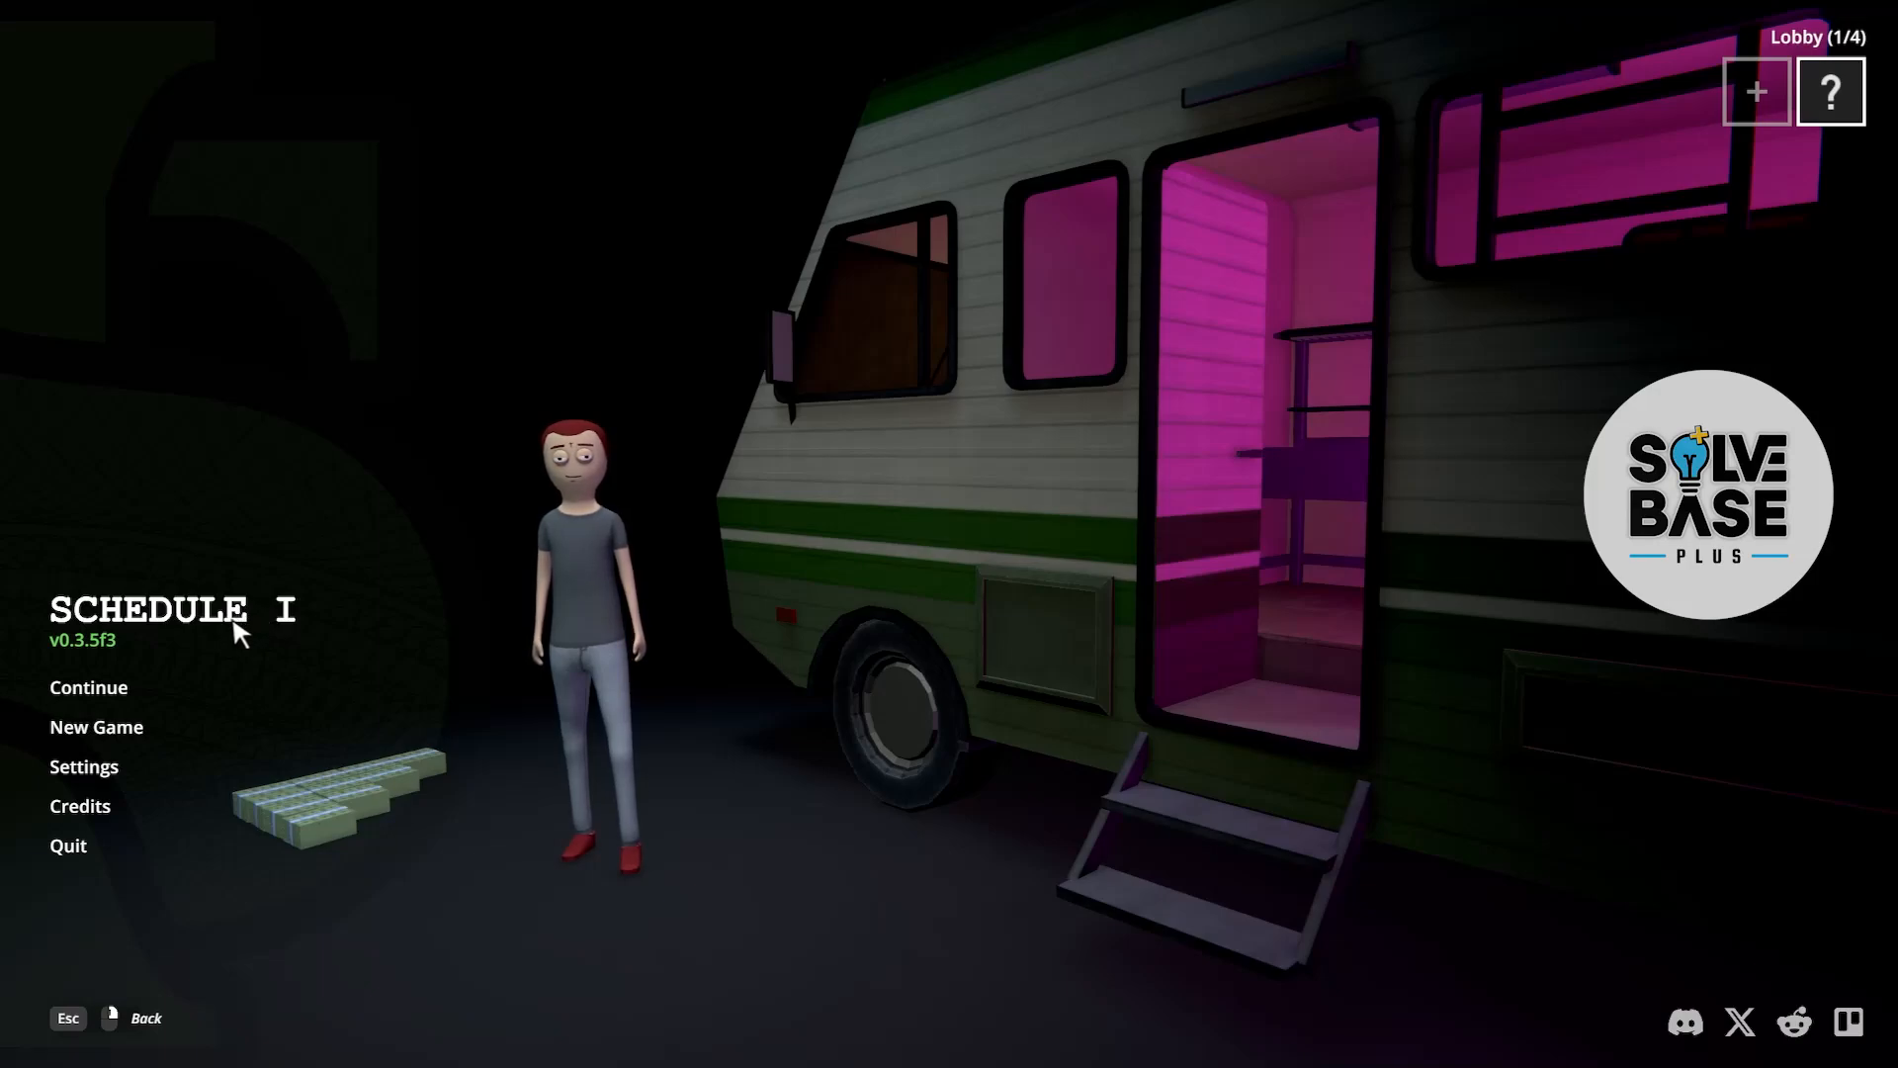
{"action": "mouse_move", "coordinate": [85, 702]}
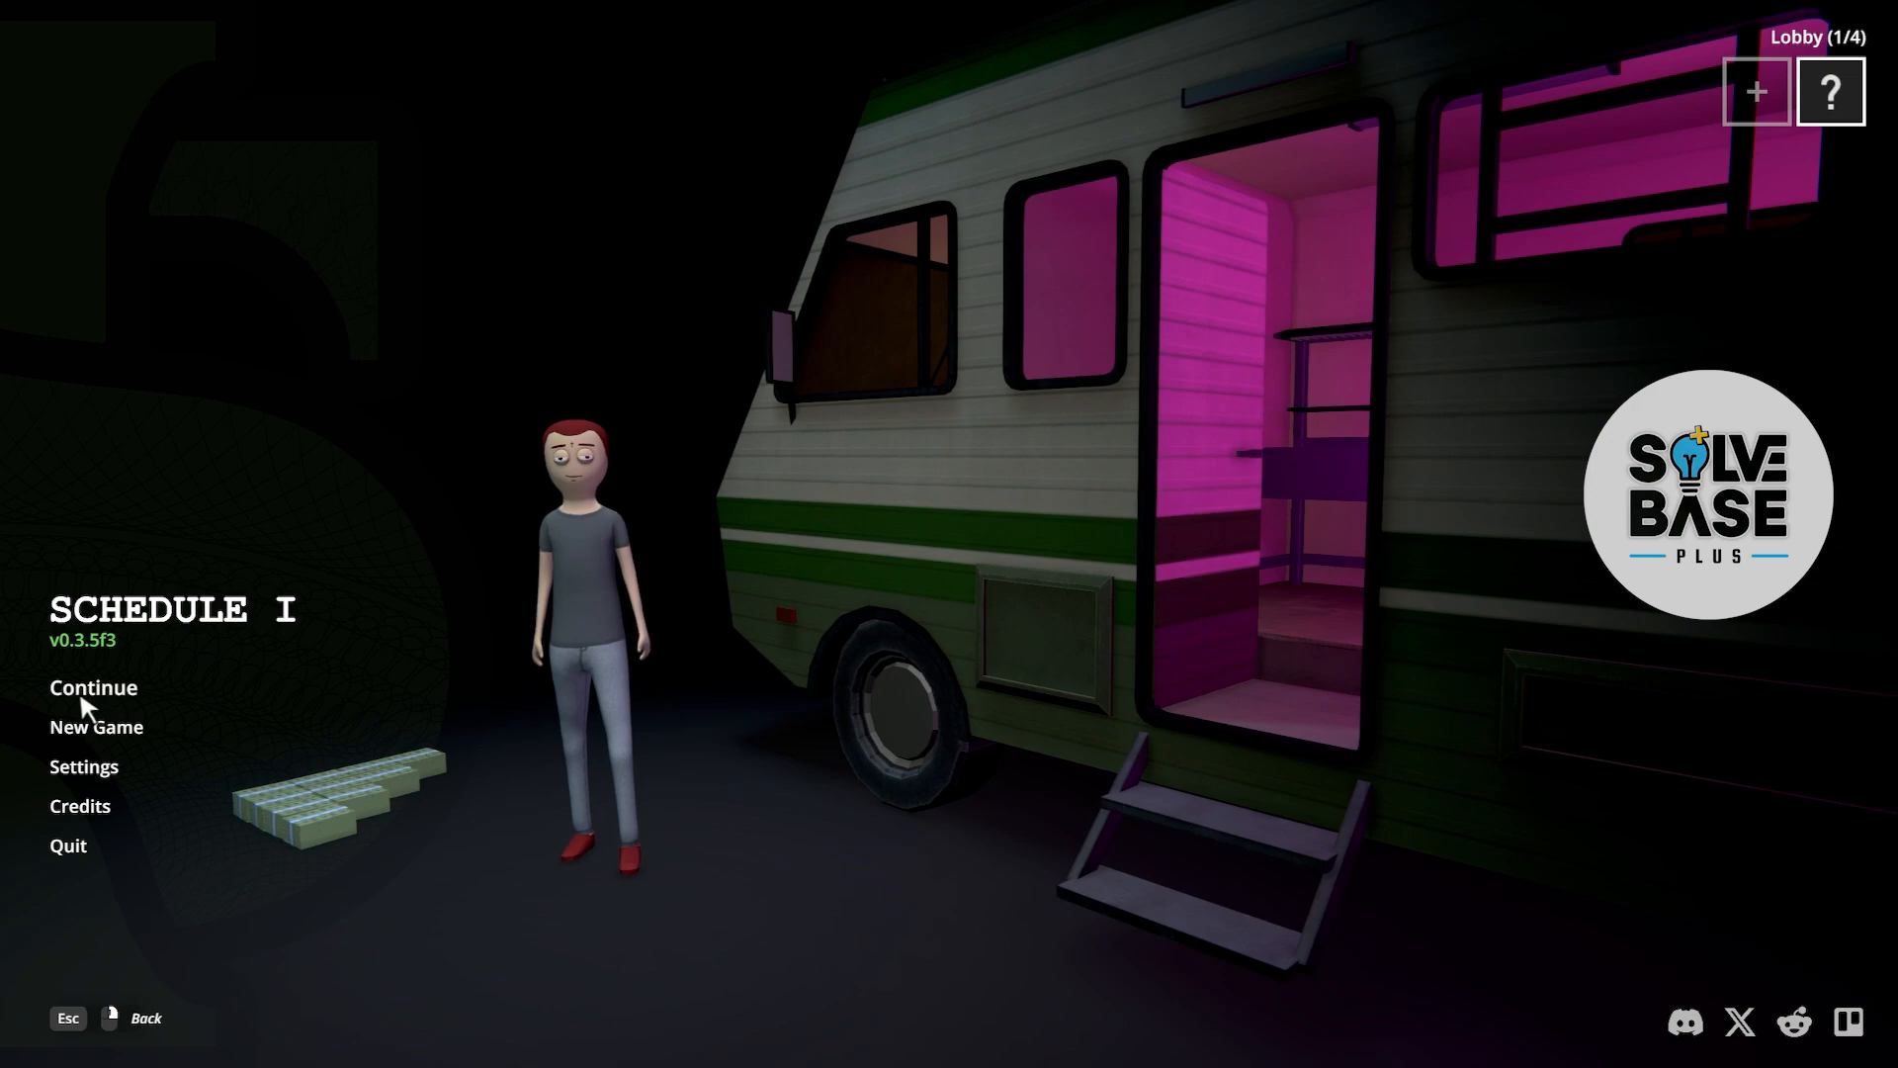
Open the Continue list from the main menu to view the SolveBase save slot
{"action": "left_click", "coordinate": [92, 686]}
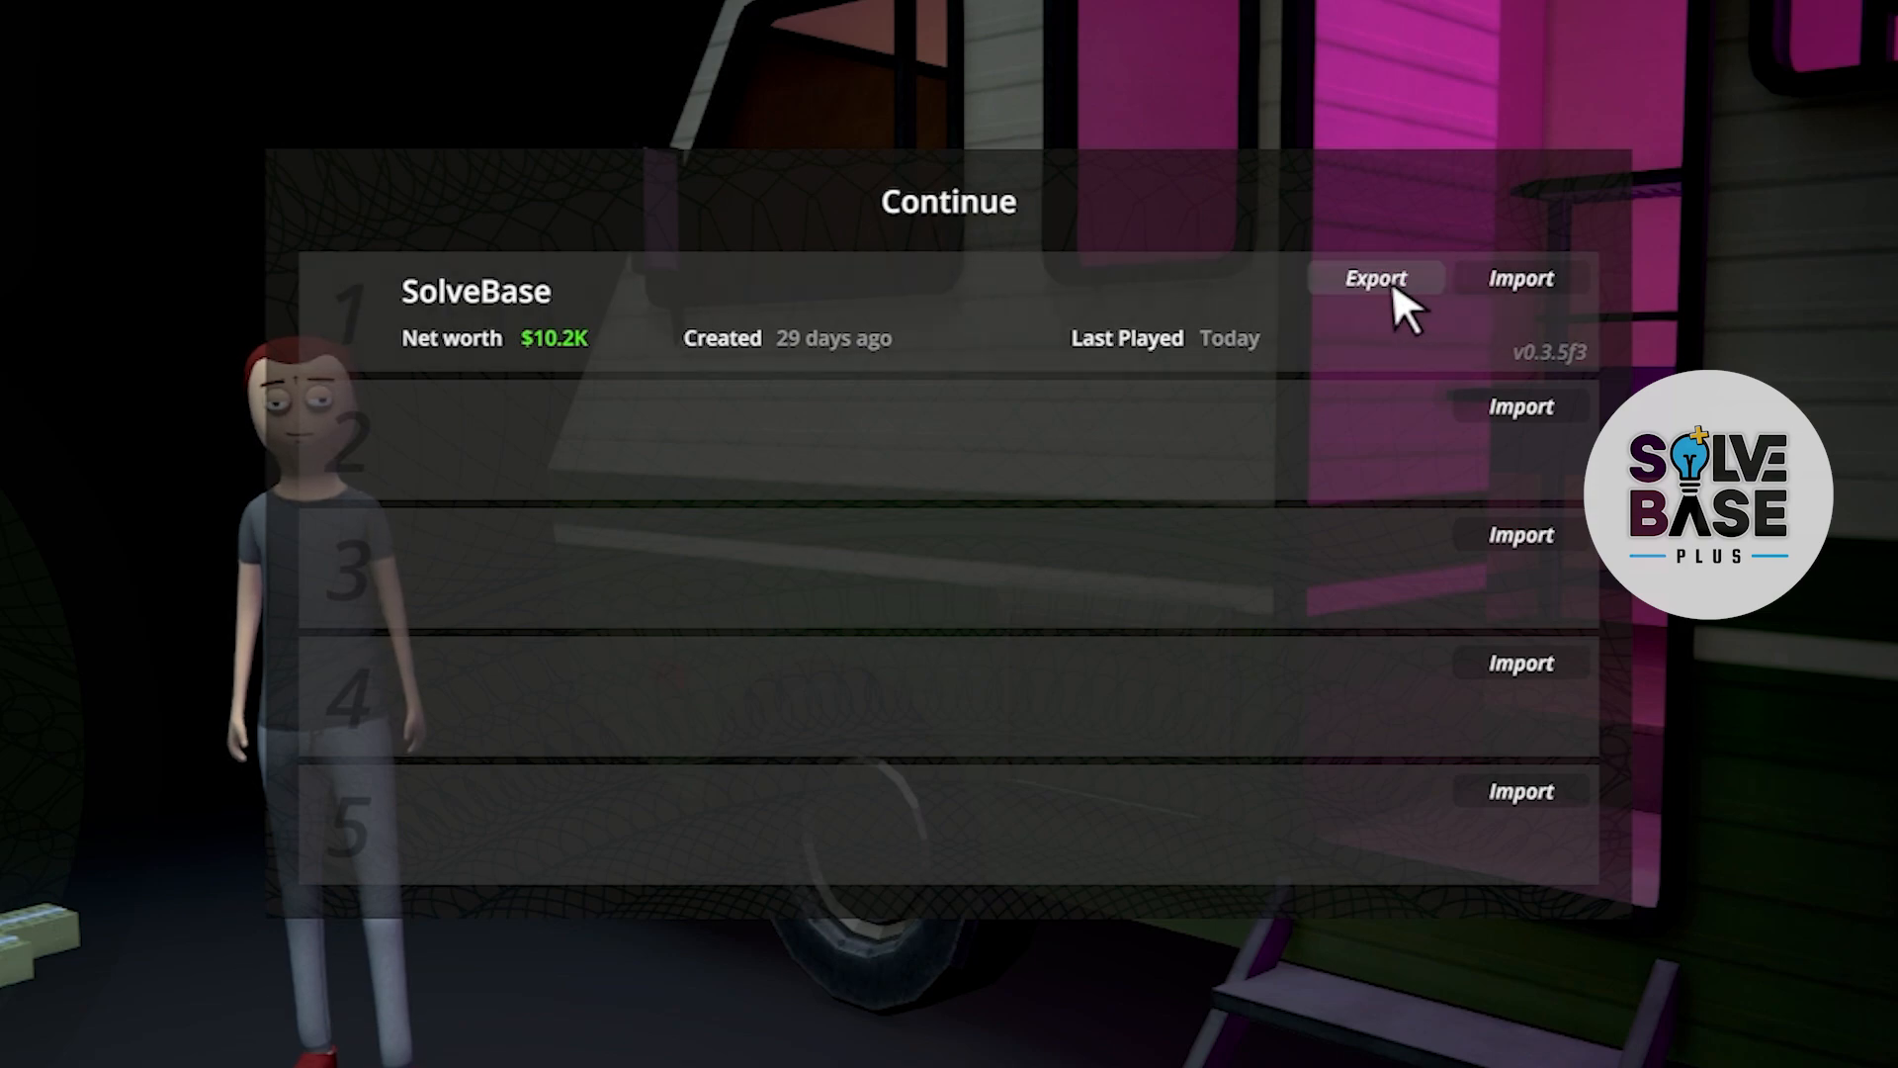
Export the slot 1 SolveBase save as SolveBase.zip into Documents
{"action": "left_click", "coordinate": [1375, 279]}
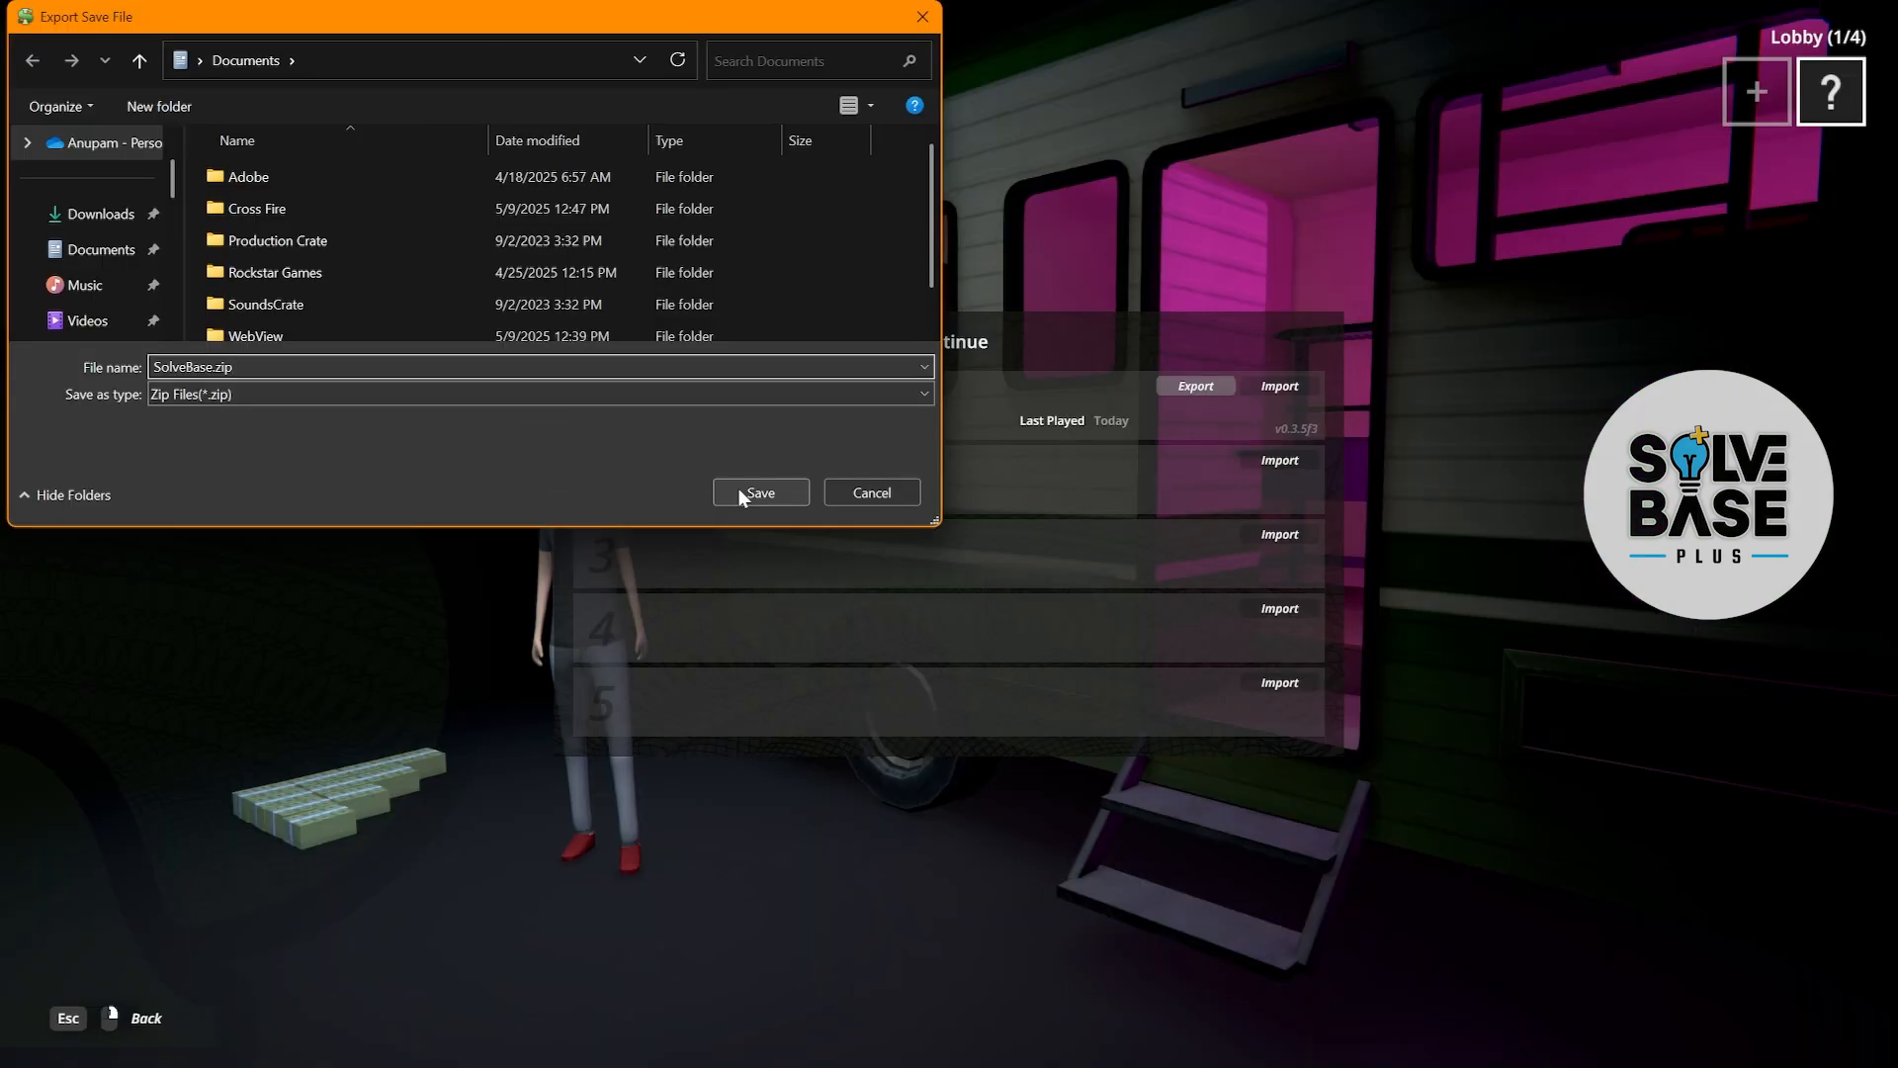
{"action": "left_click", "coordinate": [760, 491]}
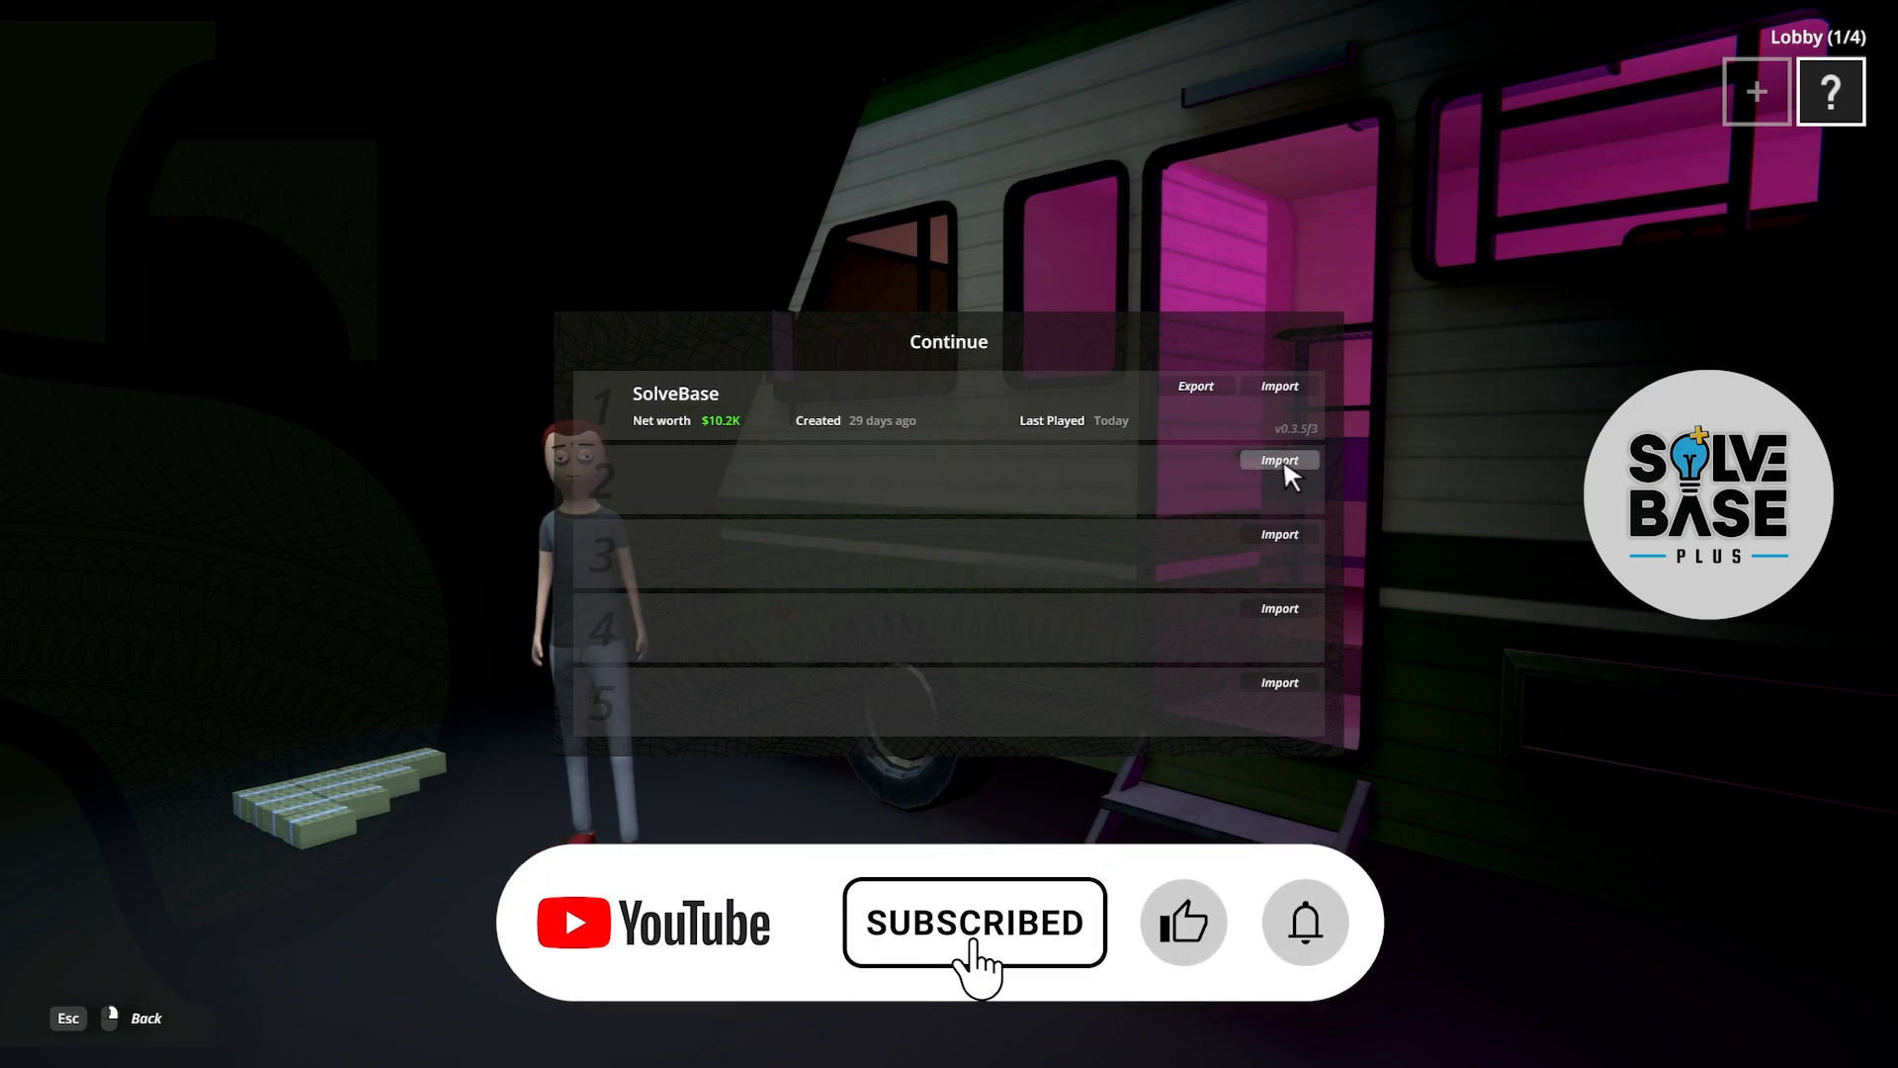
{"action": "left_click", "coordinate": [1279, 458]}
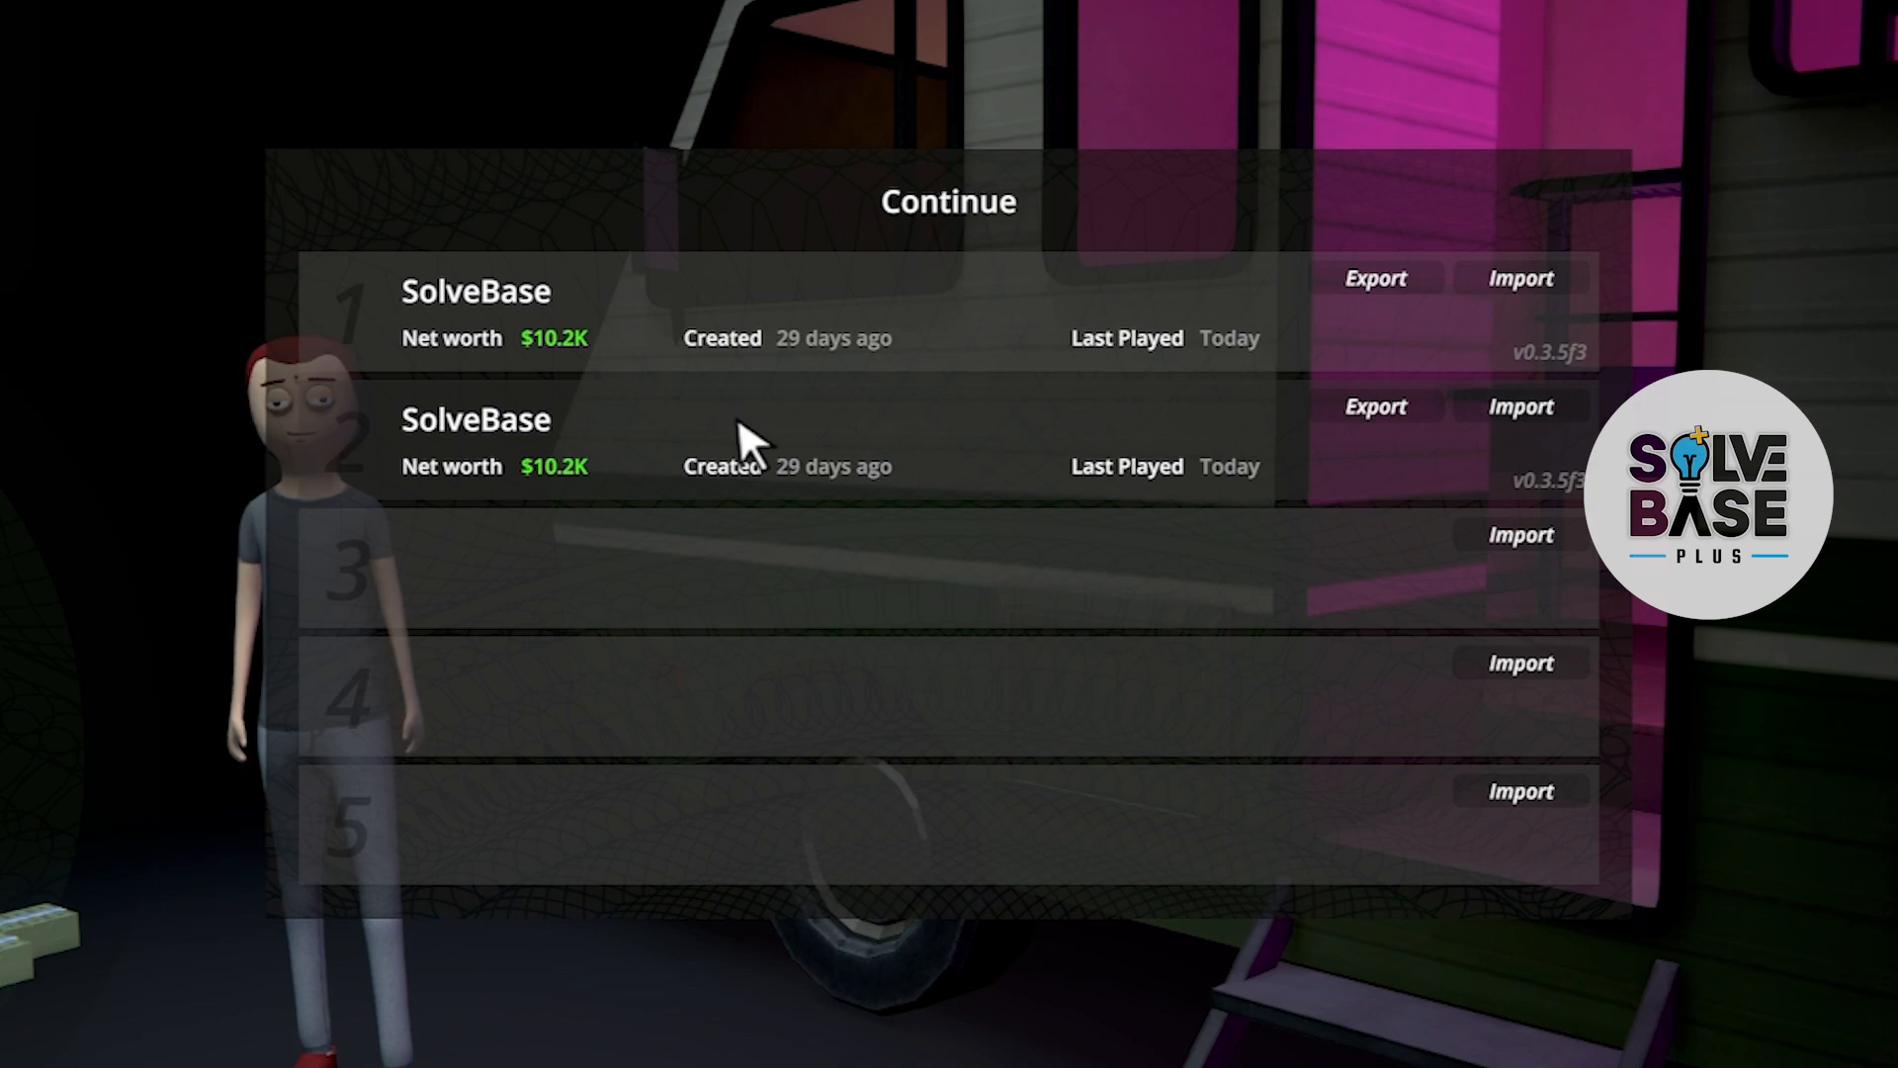
{"action": "mouse_move", "coordinate": [942, 458]}
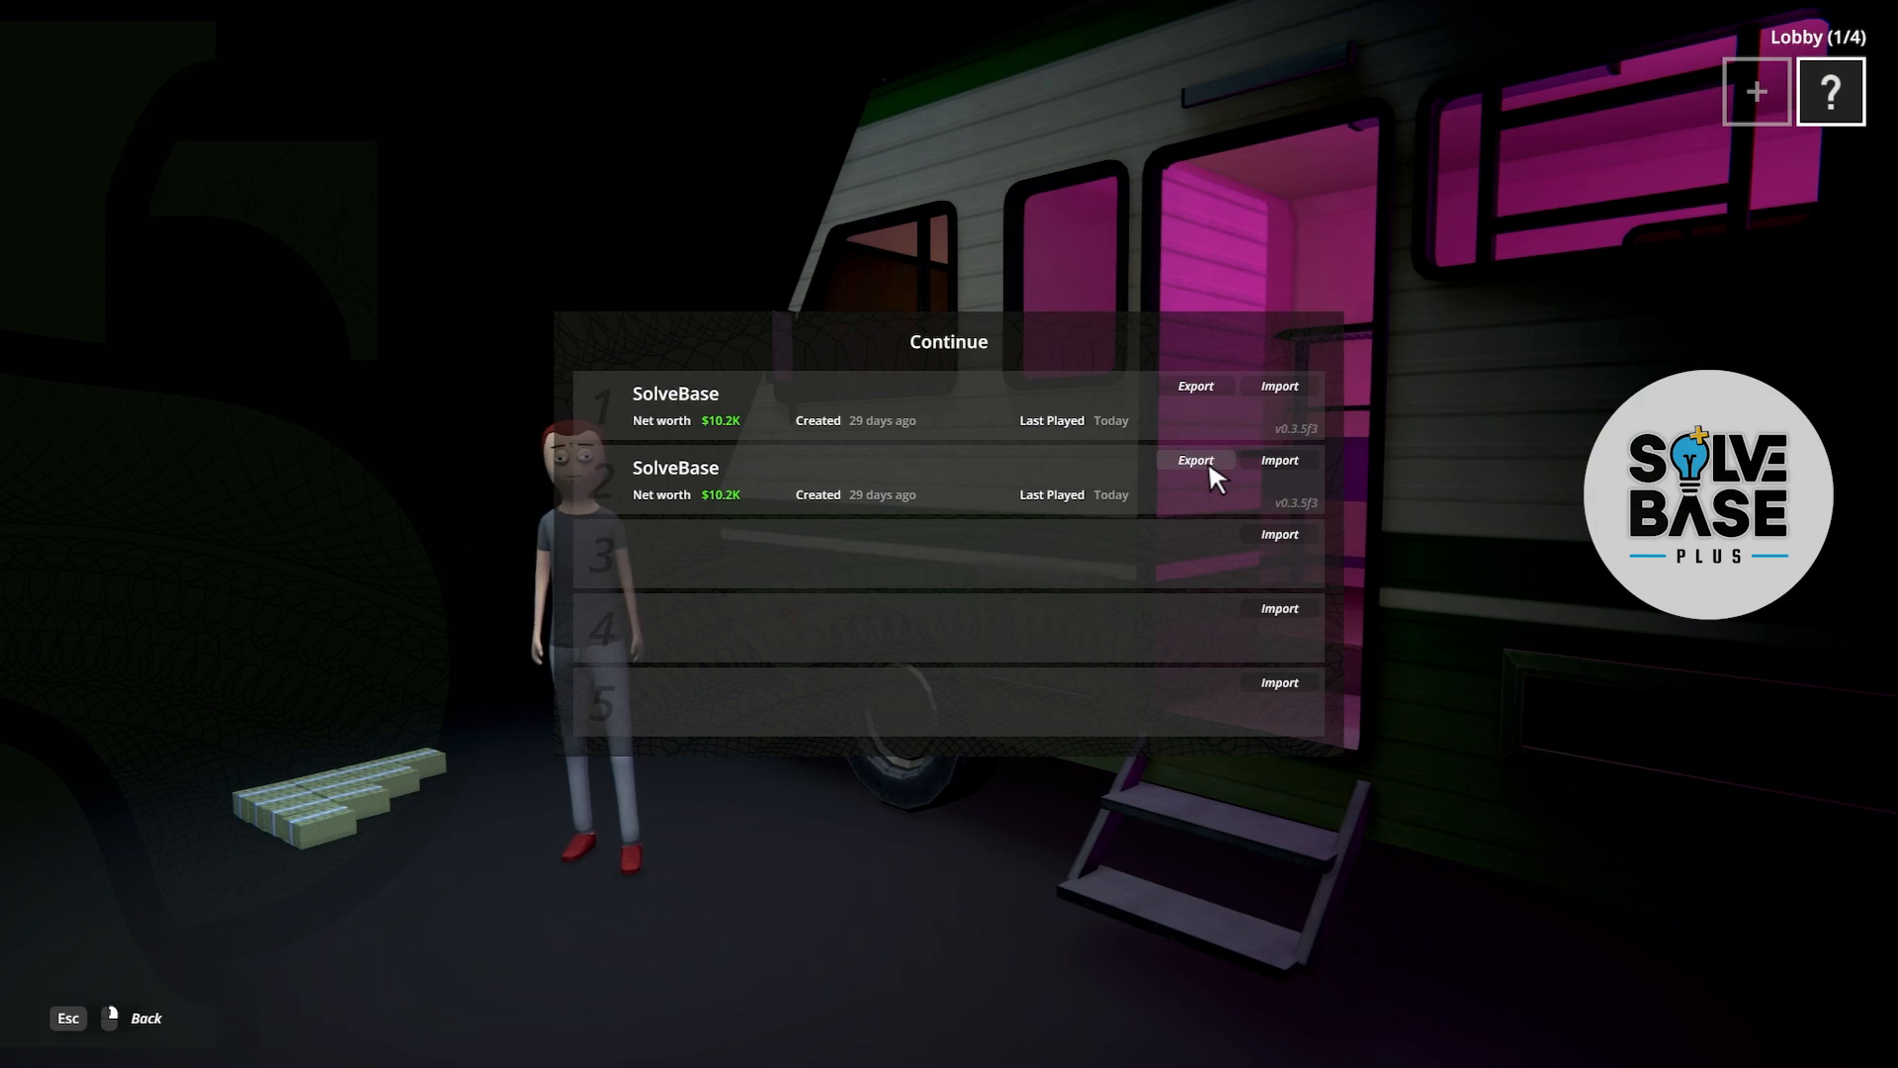
{"action": "mouse_move", "coordinate": [1262, 282]}
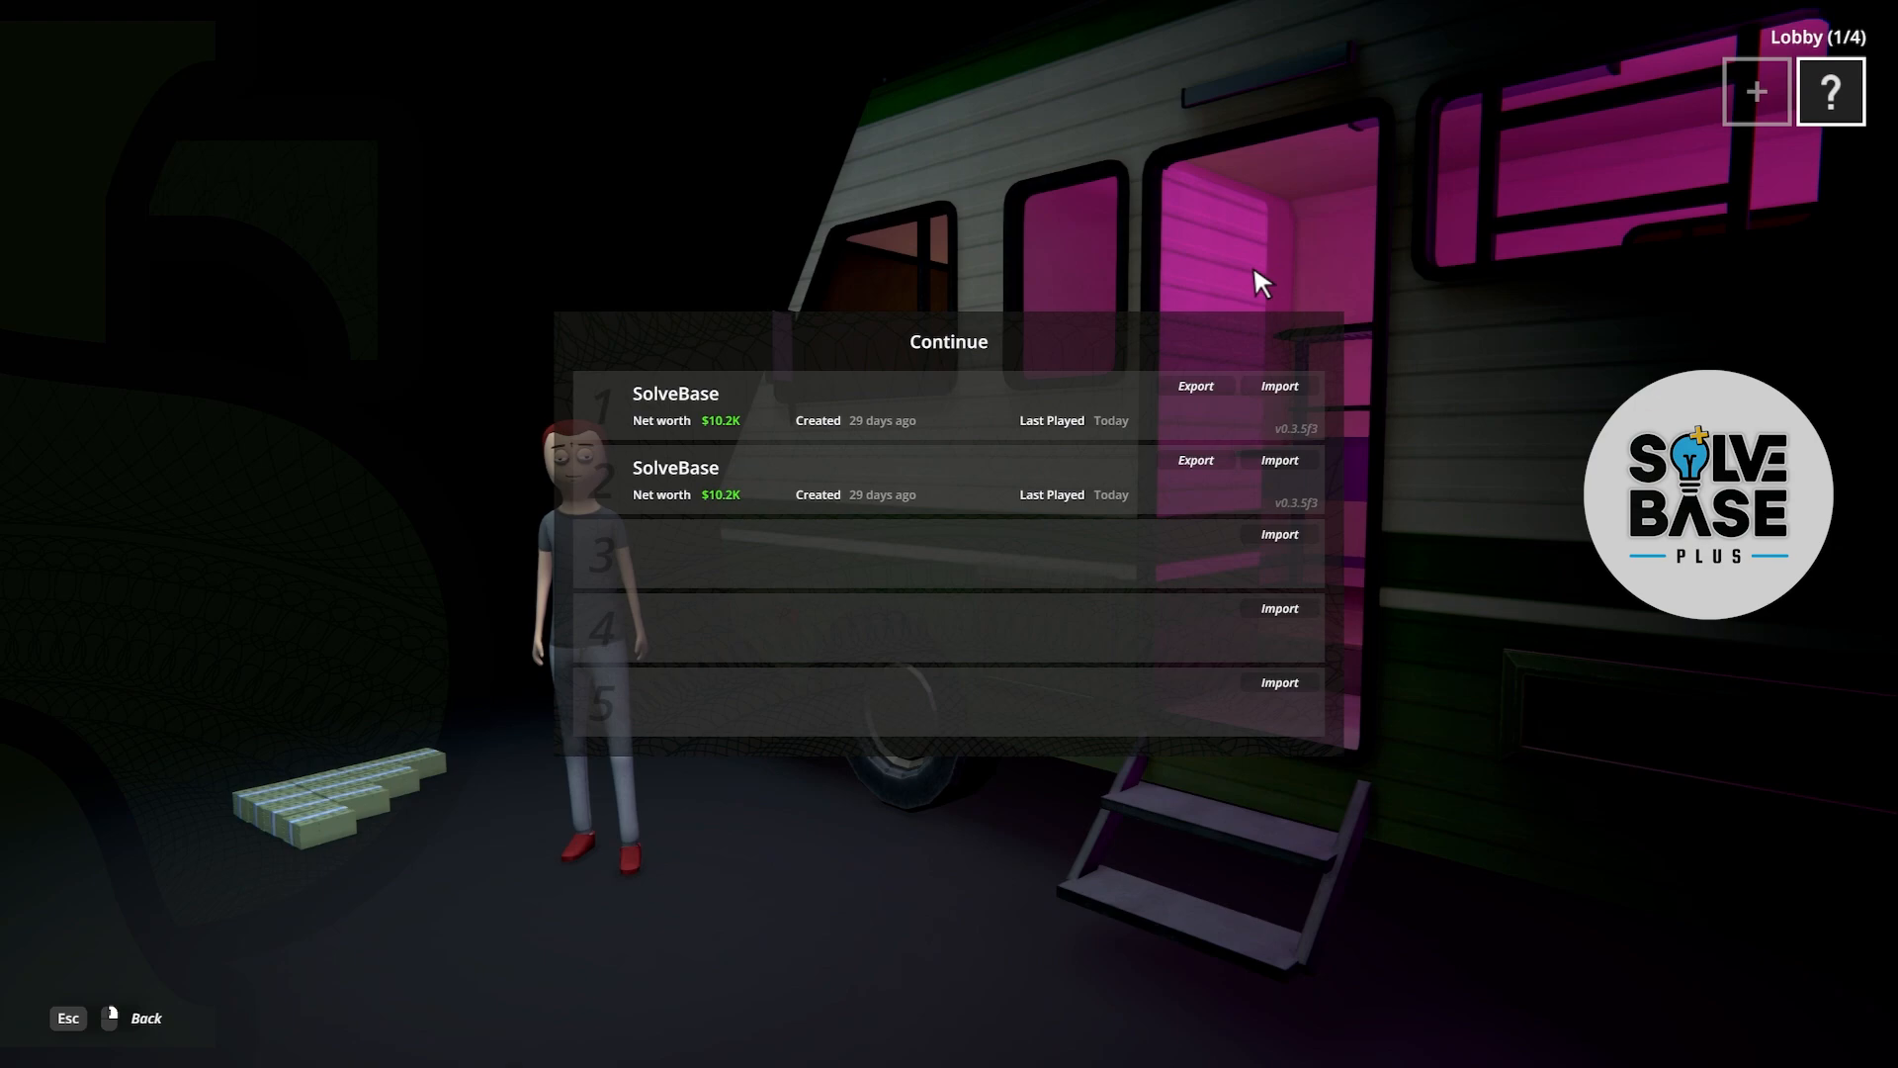